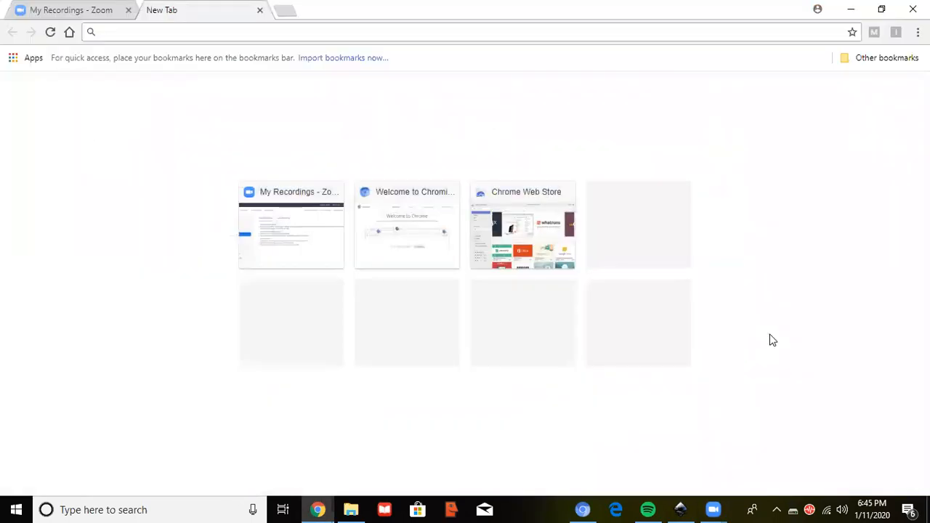
Step: Switch from Chrome to the Inkscape window and start opening an existing document
{"action": "left_click", "coordinate": [679, 509]}
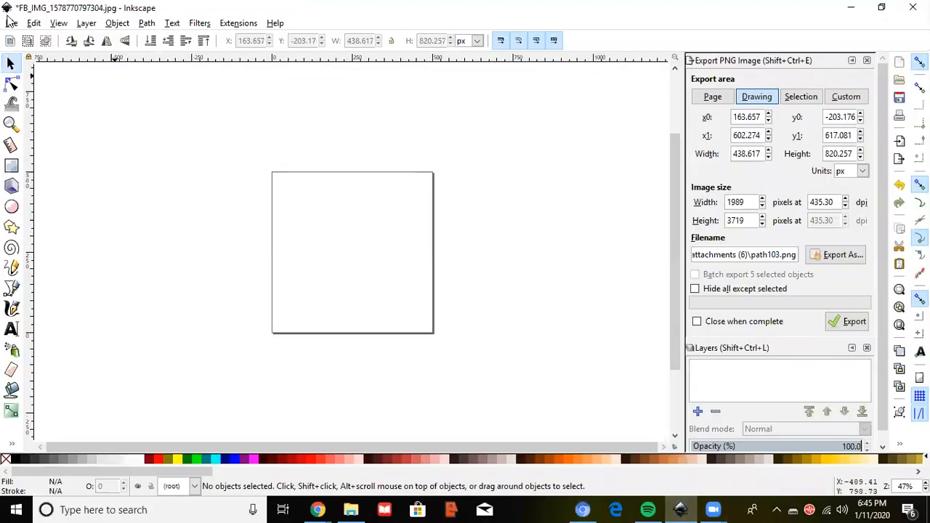
{"action": "left_click", "coordinate": [12, 23]}
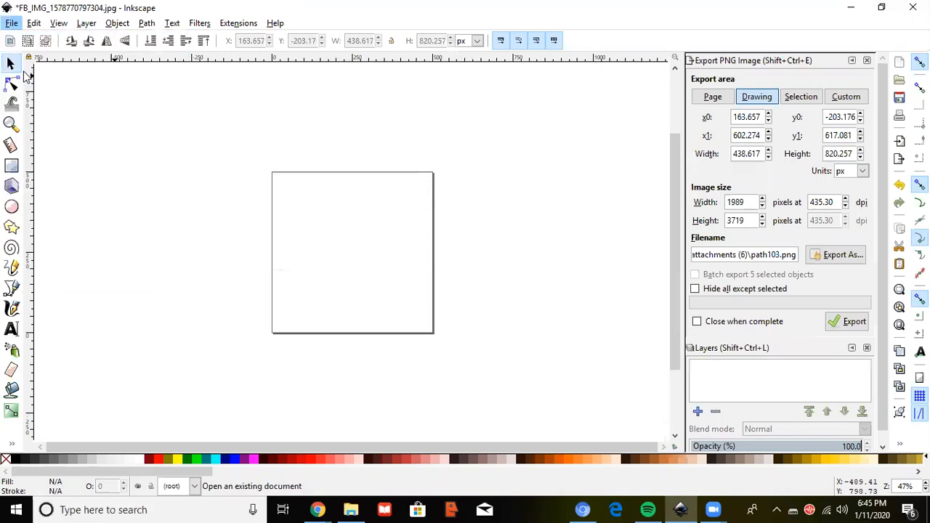
Step: Choose the leopard-print doll JPG from the attachments folder in the Open dialog
{"action": "left_click", "coordinate": [12, 23]}
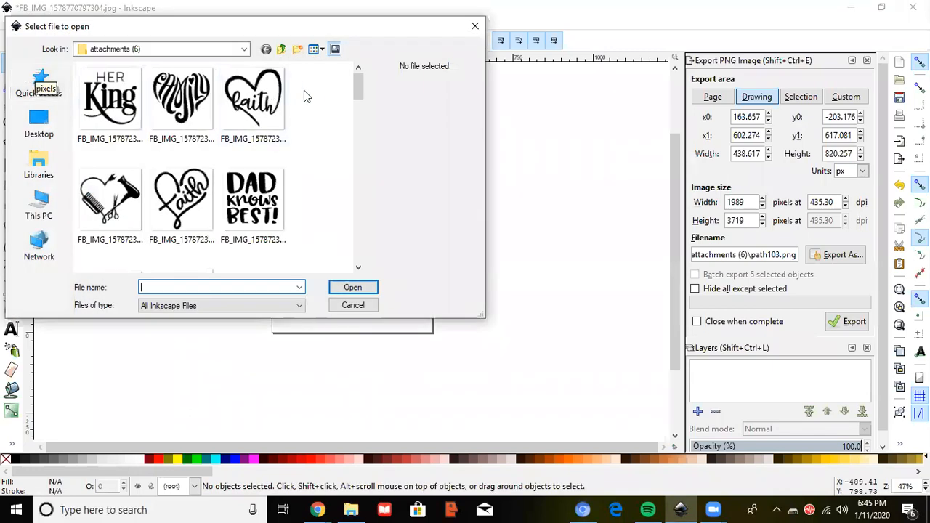
{"action": "scroll", "scroll_direction": "down", "scroll_amount": 3}
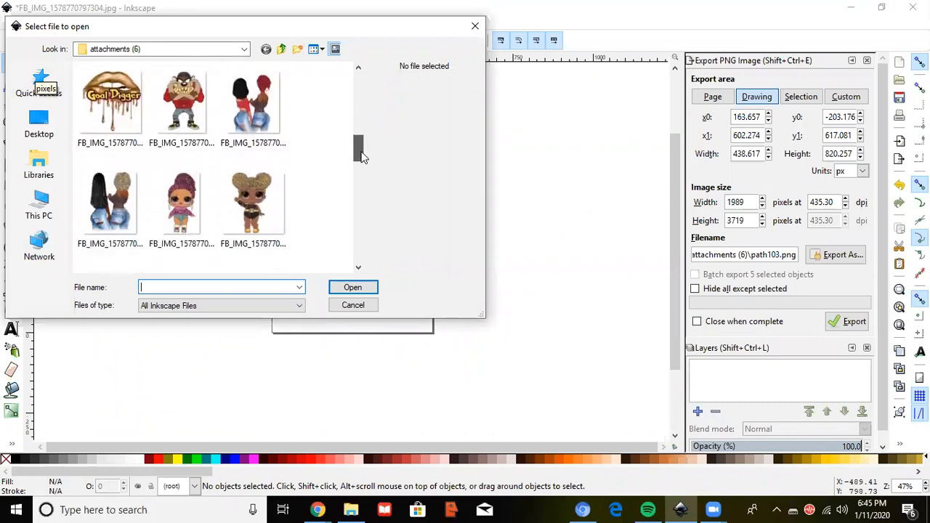
{"action": "scroll", "scroll_direction": "down", "scroll_amount": 3}
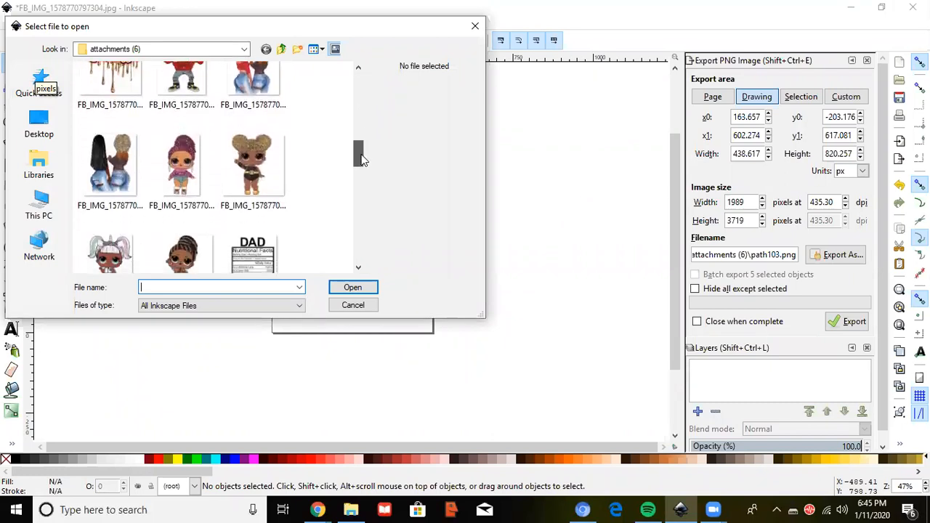
{"action": "scroll", "scroll_direction": "down", "scroll_amount": 3}
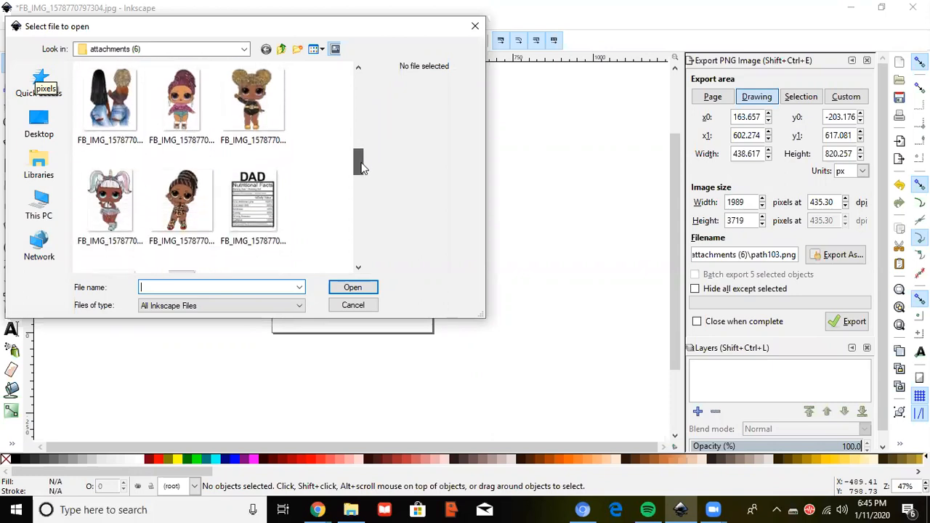
{"action": "scroll", "scroll_direction": "down", "scroll_amount": 3}
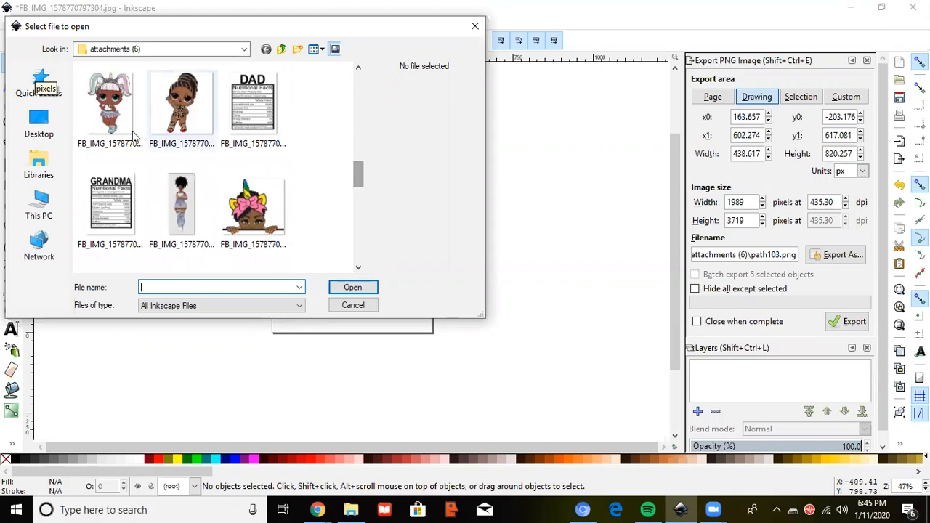
{"action": "left_click", "coordinate": [181, 102]}
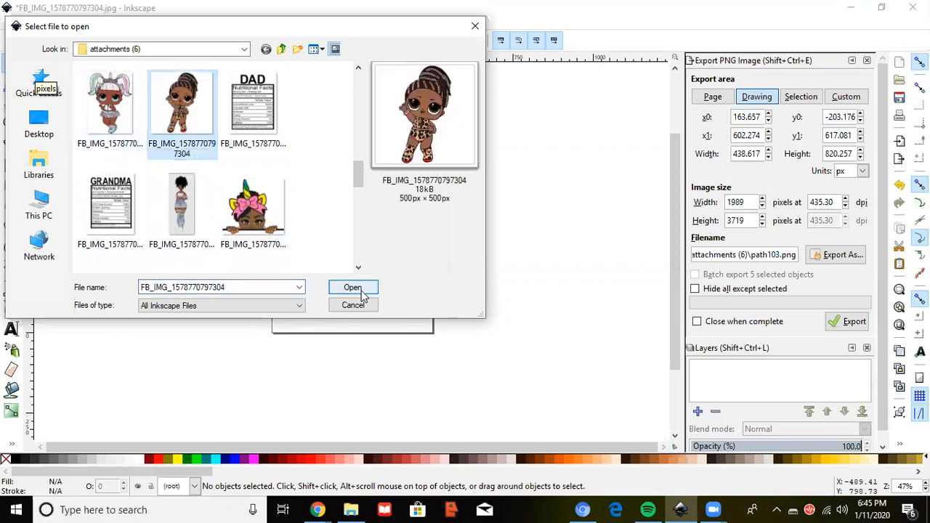
{"action": "left_click", "coordinate": [351, 287]}
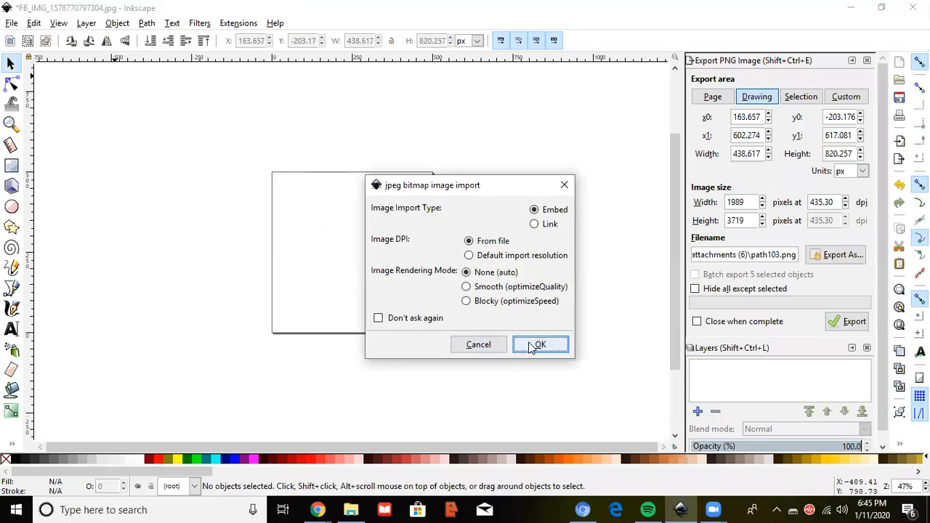
Step: Embed the doll picture as a 500 by 500 px image and select it on the canvas
{"action": "left_click", "coordinate": [538, 344]}
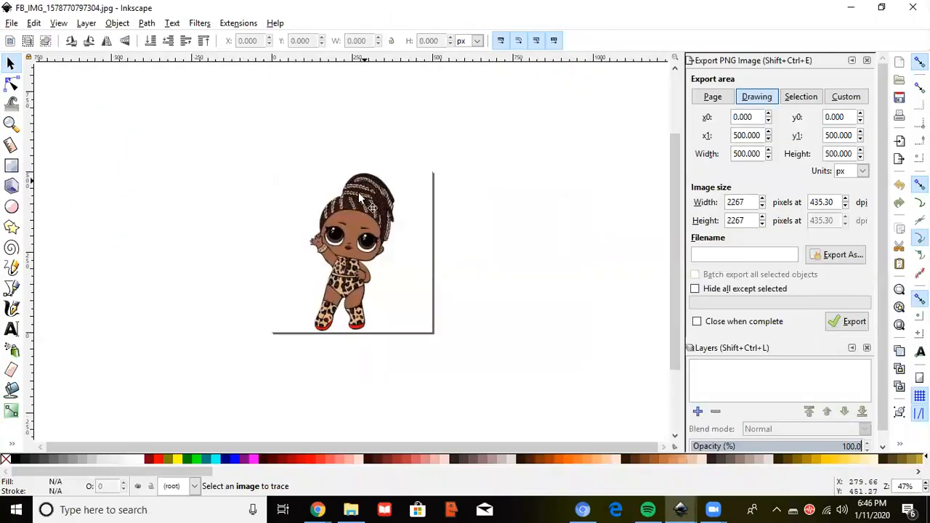
{"action": "left_click", "coordinate": [352, 249]}
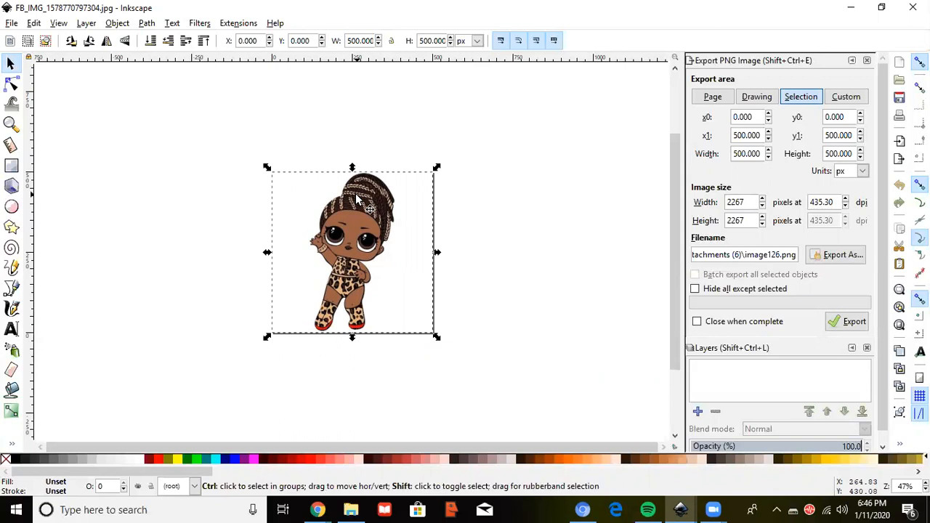
{"action": "mouse_move", "coordinate": [436, 337]}
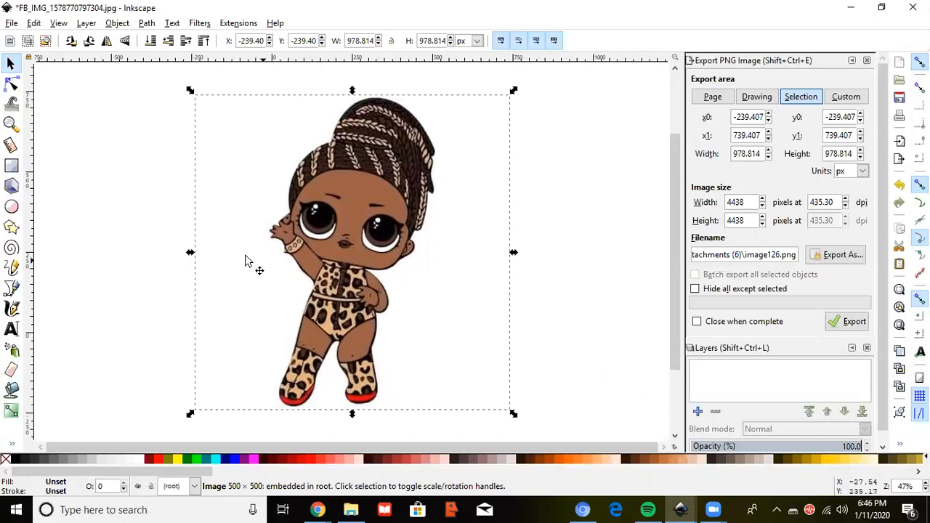
Step: Reach Trace Bitmap through the Object and Path menus for the doll picture
{"action": "left_click", "coordinate": [116, 23]}
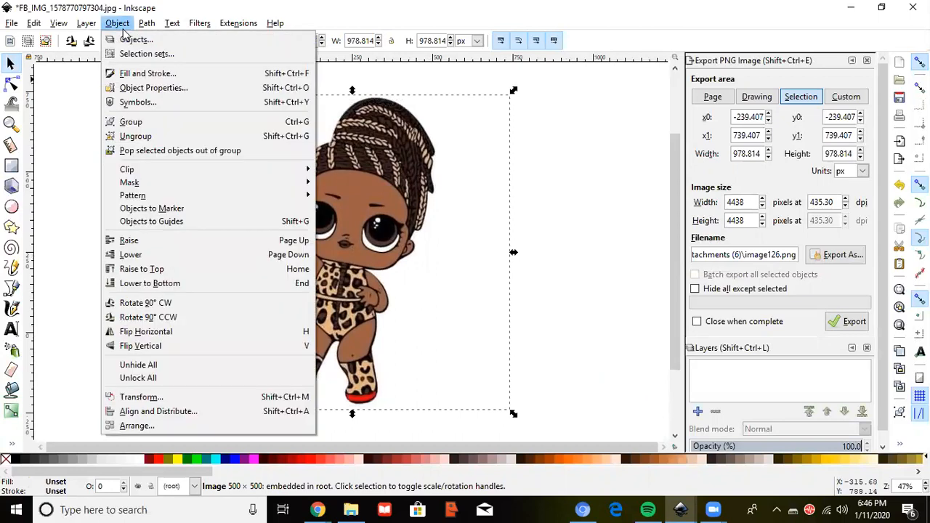
{"action": "left_click", "coordinate": [146, 23]}
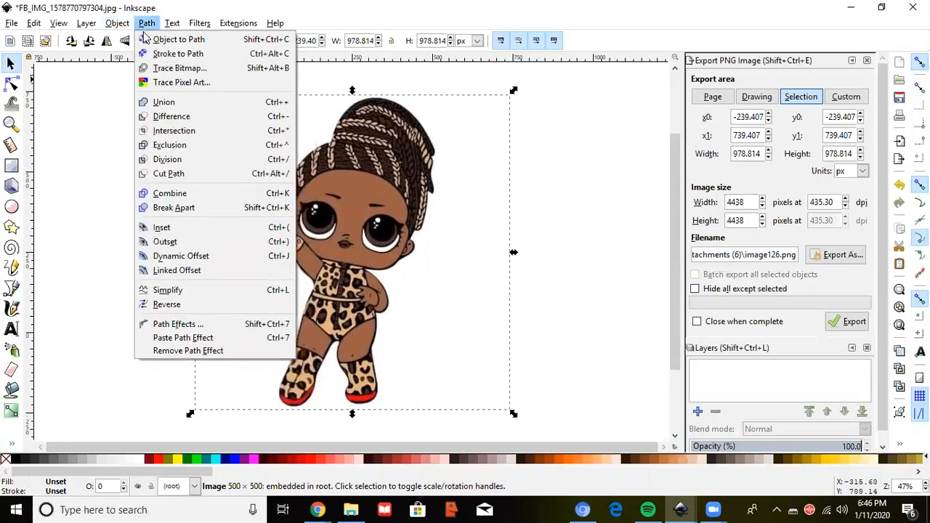
{"action": "mouse_move", "coordinate": [180, 68]}
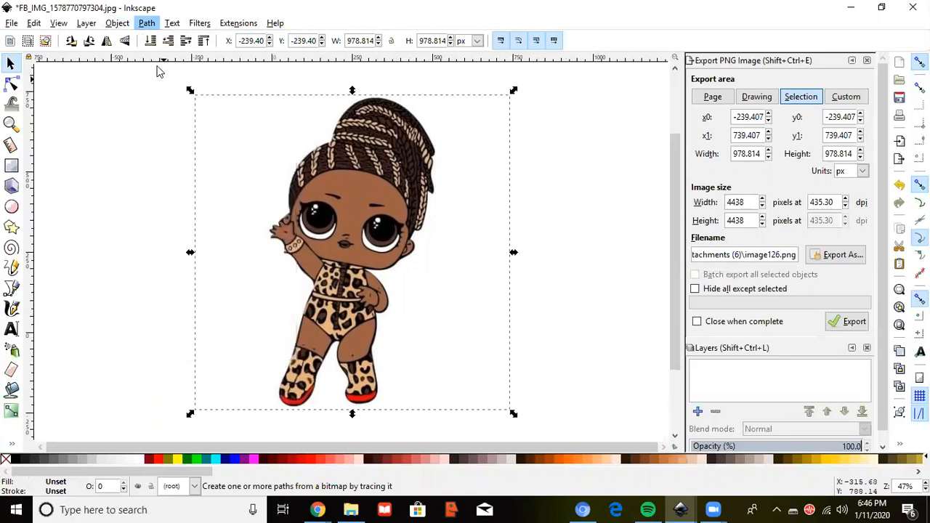
{"action": "left_click", "coordinate": [146, 23]}
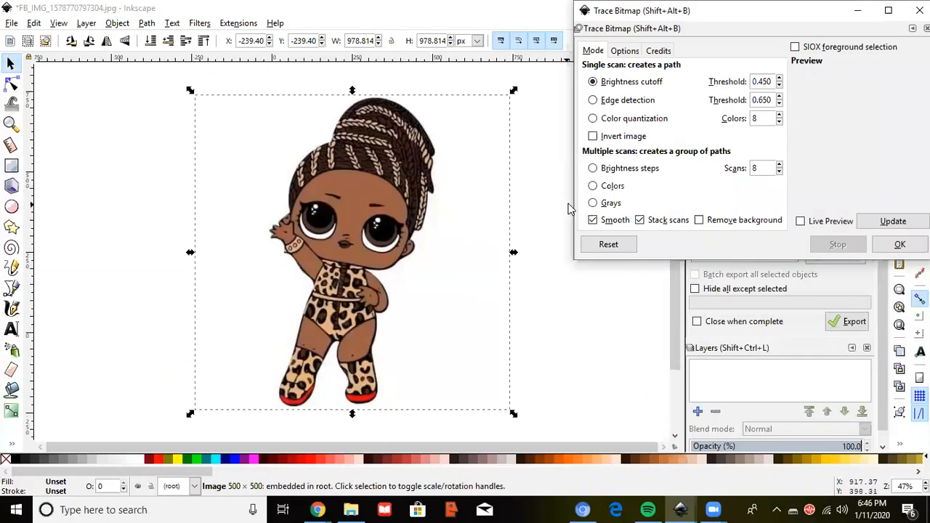
Step: Set tracing to multiple colour scans, smoothing off, live preview on, with 5 scans
{"action": "left_click", "coordinate": [593, 186]}
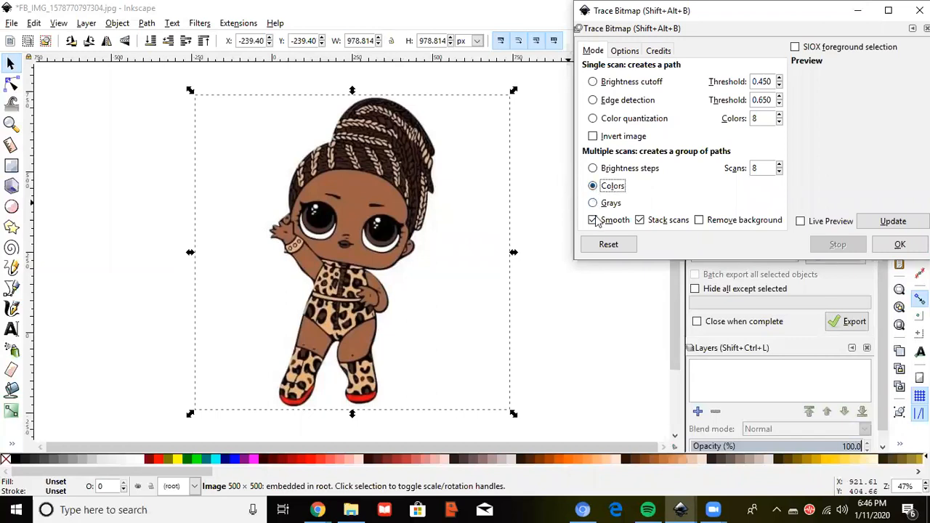
{"action": "left_click", "coordinate": [592, 221]}
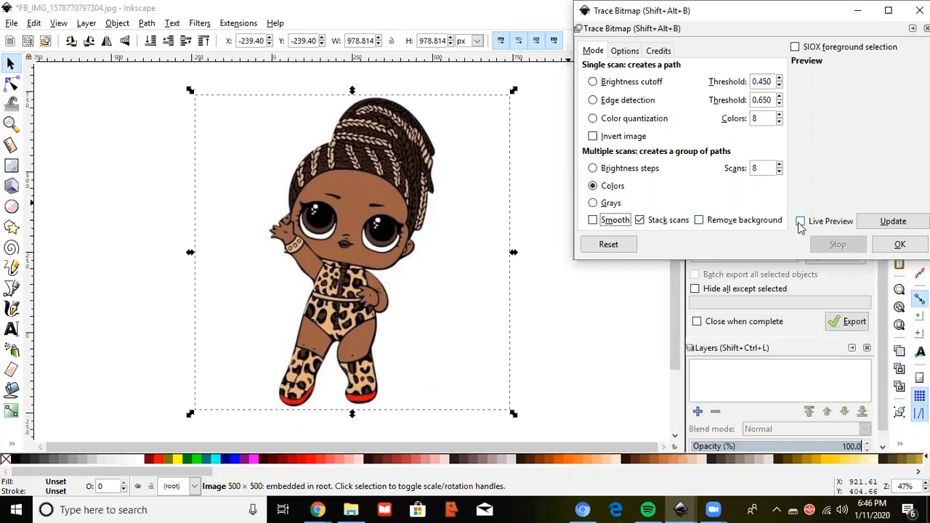
{"action": "left_click", "coordinate": [798, 221]}
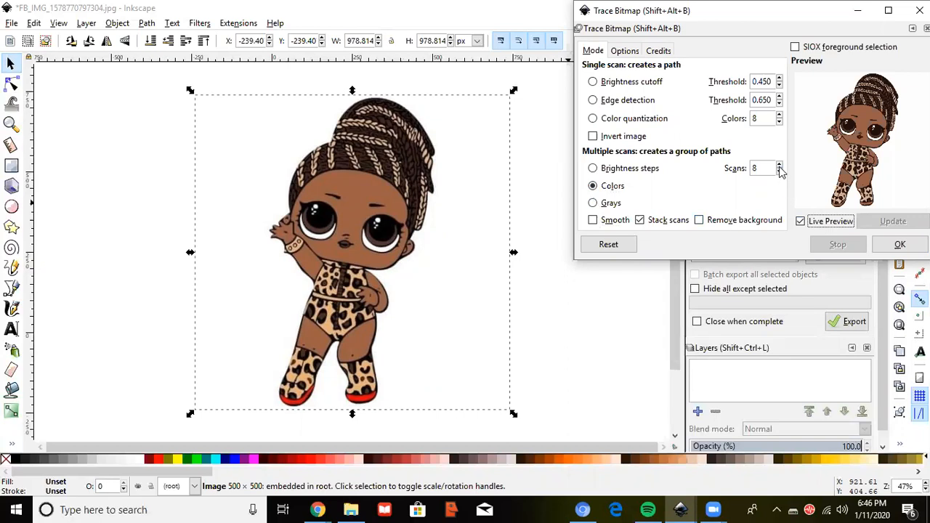
{"action": "mouse_move", "coordinate": [778, 168]}
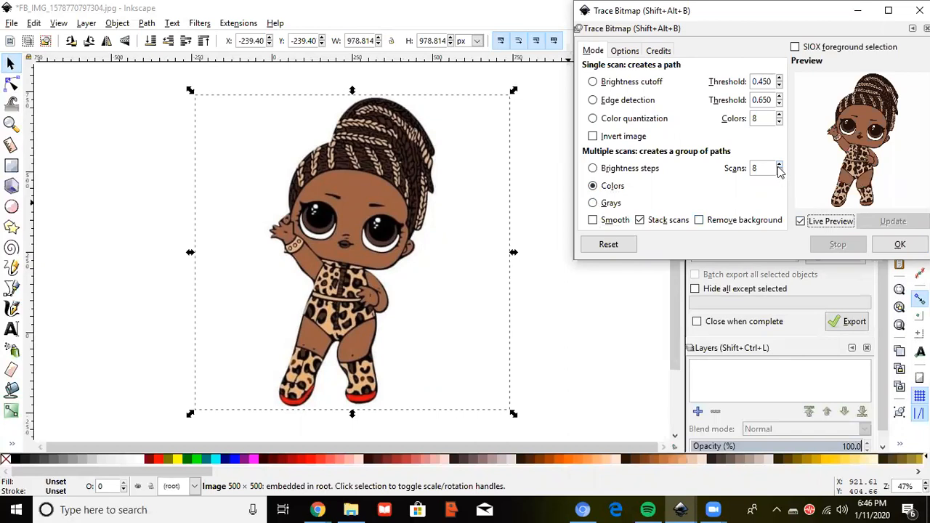
{"action": "mouse_move", "coordinate": [778, 169]}
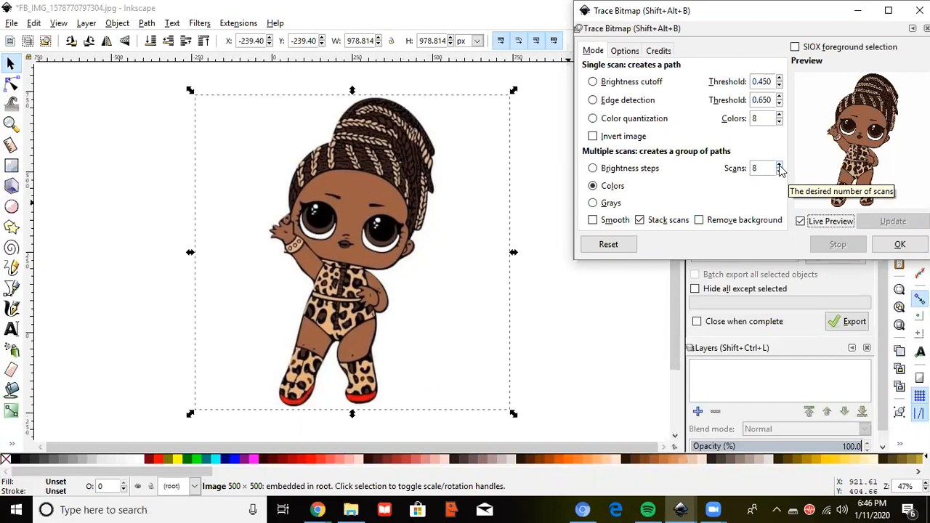
{"action": "left_click", "coordinate": [778, 172]}
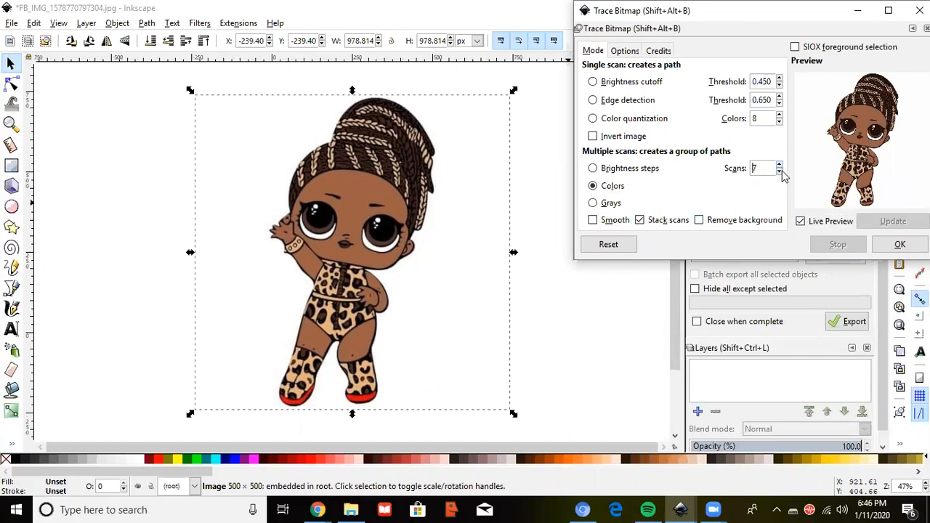
{"action": "left_click", "coordinate": [778, 172]}
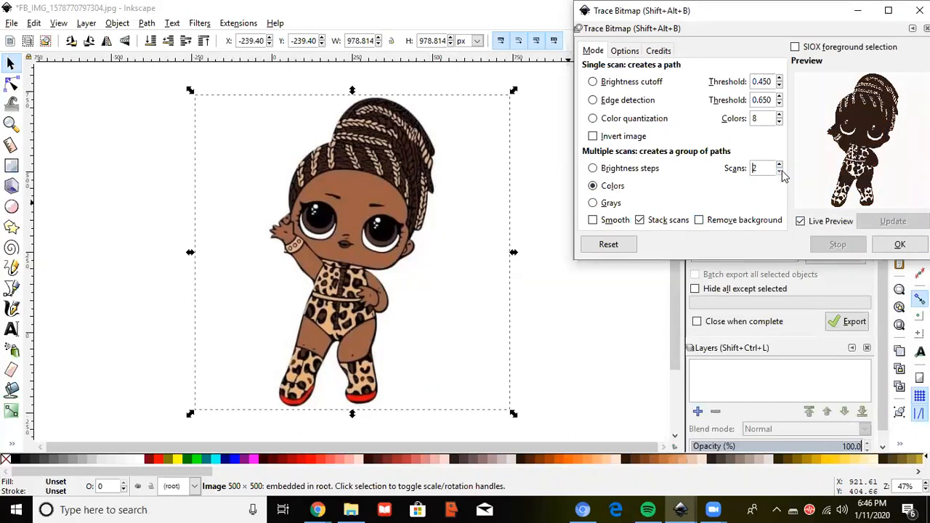
{"action": "left_click", "coordinate": [778, 166]}
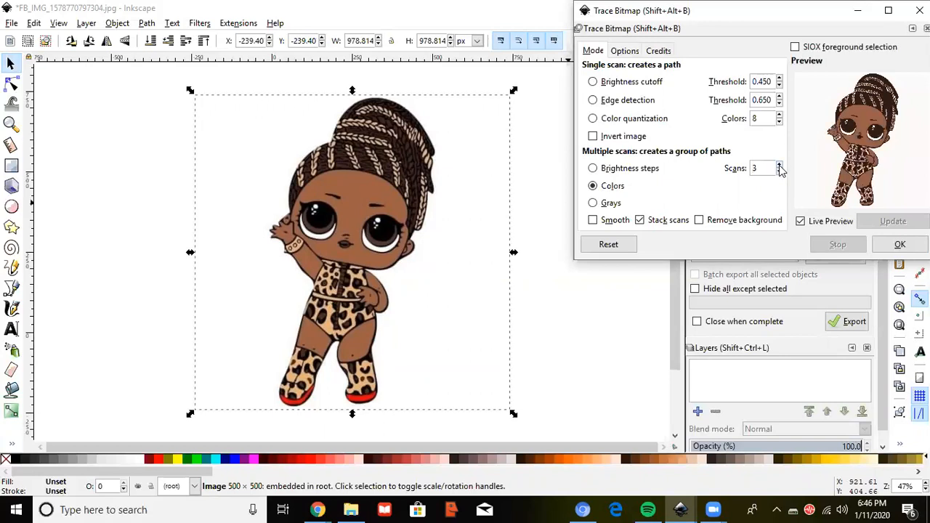
{"action": "left_click", "coordinate": [779, 165]}
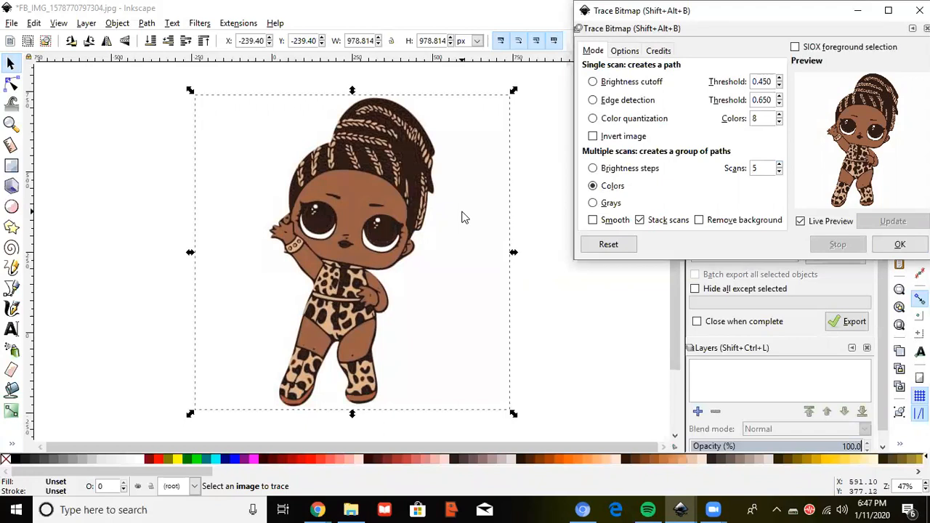
{"action": "mouse_move", "coordinate": [567, 189]}
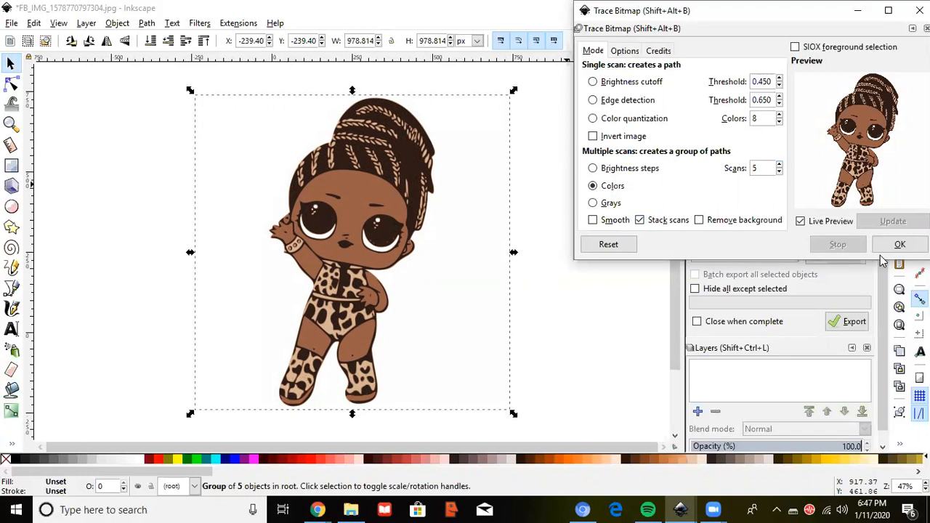
{"action": "mouse_move", "coordinate": [899, 244]}
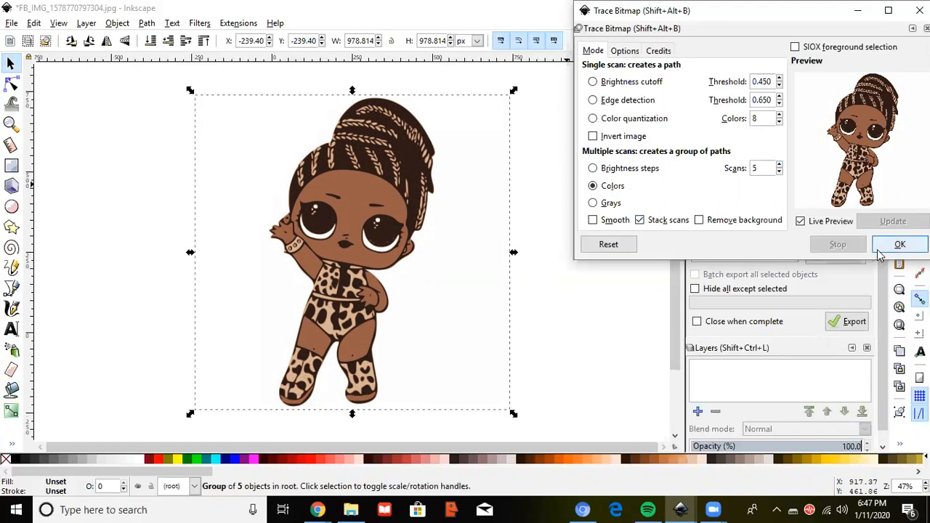
{"action": "mouse_move", "coordinate": [899, 245]}
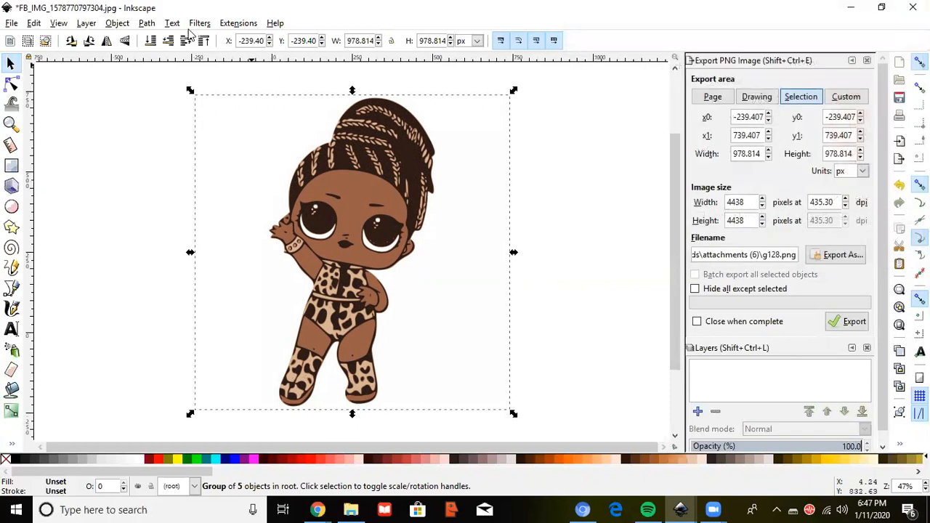
Step: Ungroup the traced doll into five separate colour paths via Object > Ungroup
{"action": "left_click", "coordinate": [145, 24]}
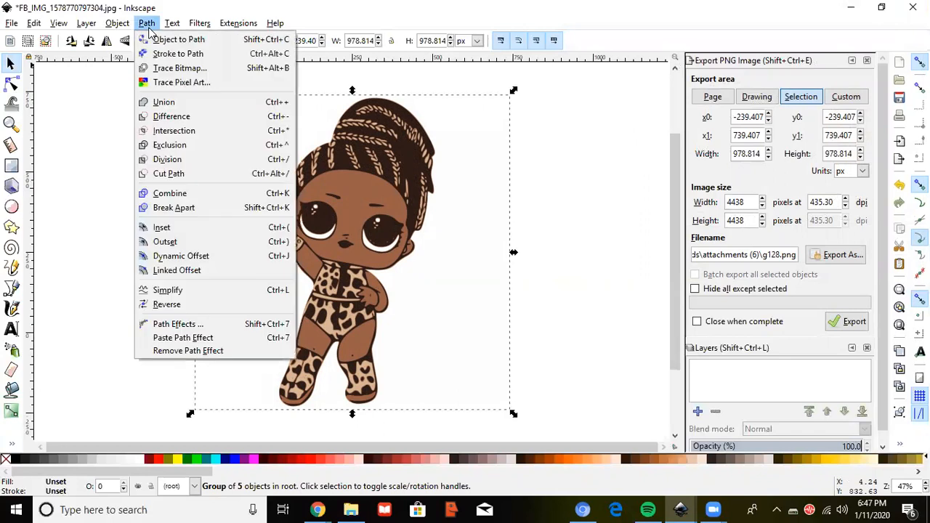
{"action": "left_click", "coordinate": [117, 23]}
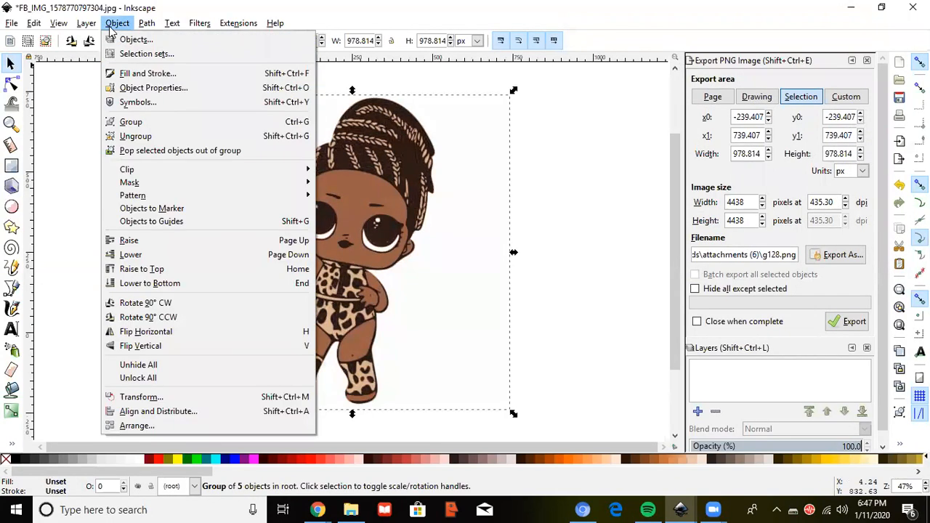
{"action": "mouse_move", "coordinate": [135, 137]}
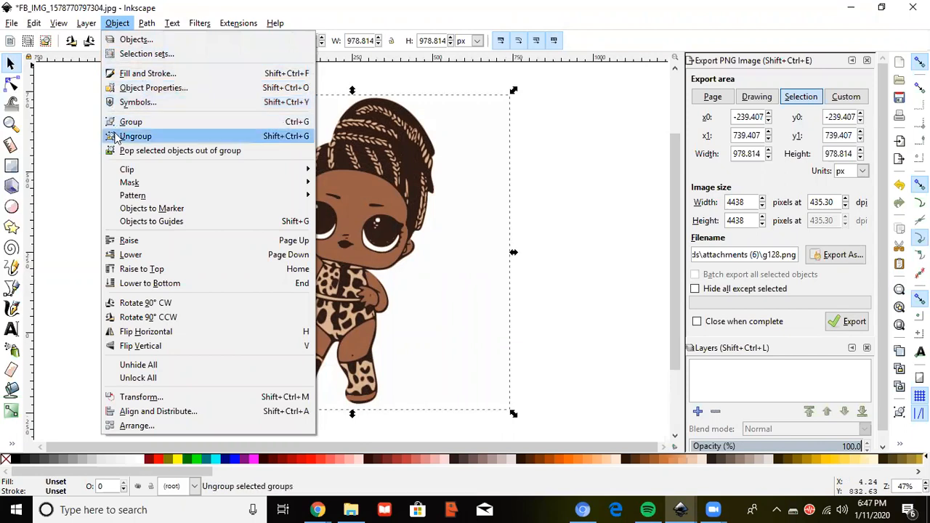
{"action": "left_click", "coordinate": [135, 136]}
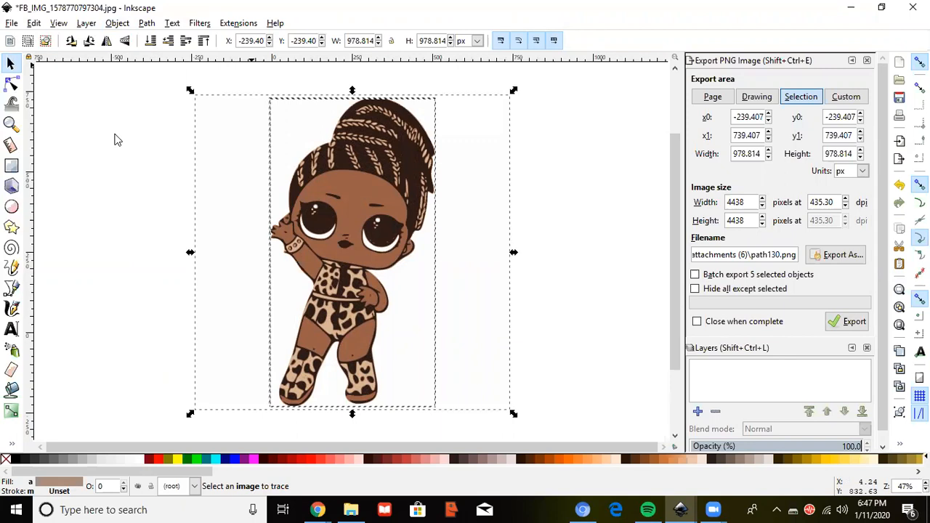
{"action": "mouse_move", "coordinate": [114, 141]}
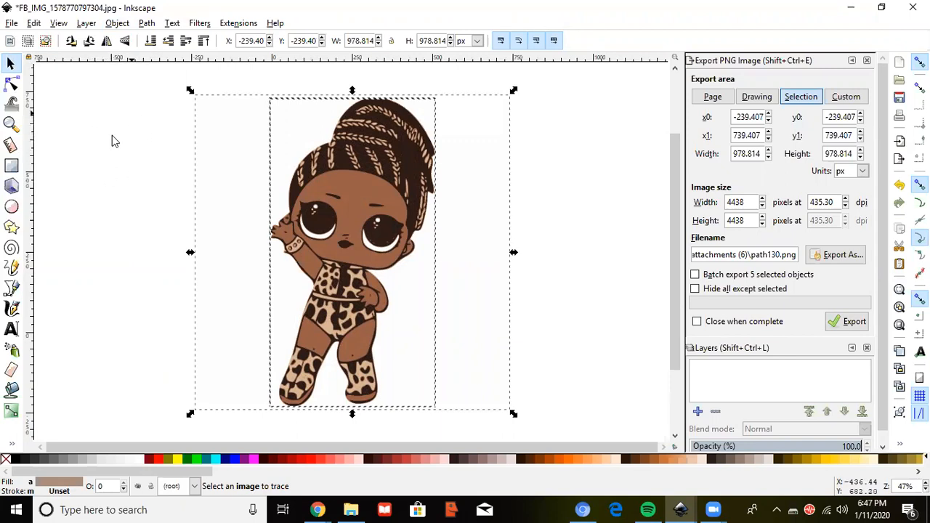
{"action": "left_click", "coordinate": [756, 96]}
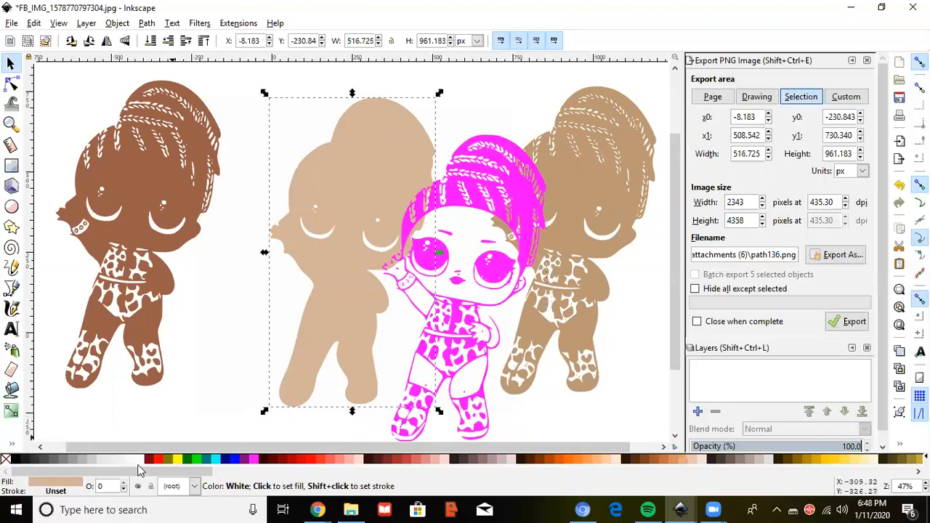
Step: Change the tan doll layer's fill to dark teal from the palette
{"action": "left_click", "coordinate": [212, 459]}
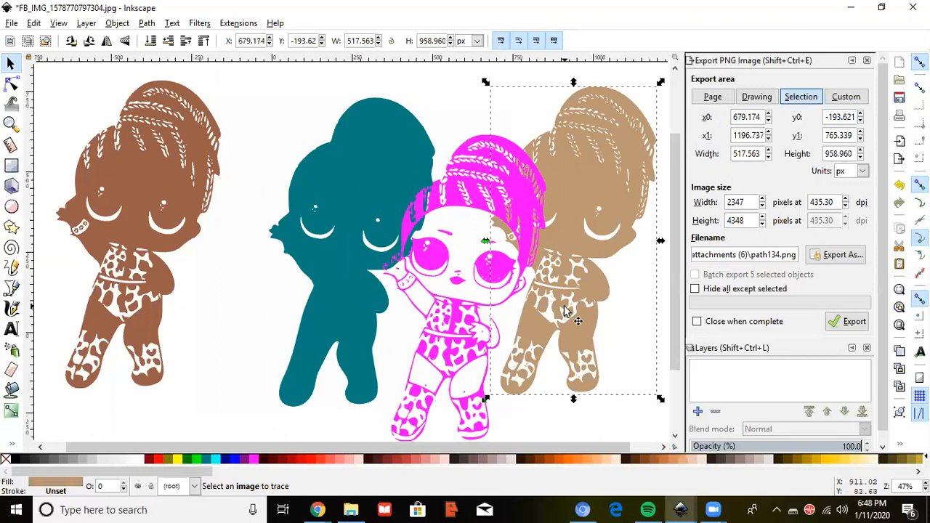
{"action": "mouse_move", "coordinate": [465, 283]}
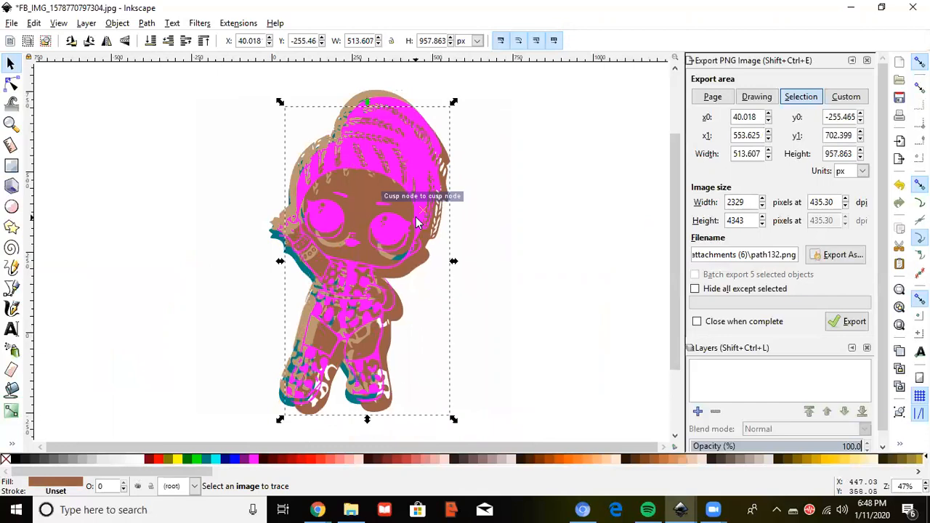
{"action": "left_click", "coordinate": [11, 23]}
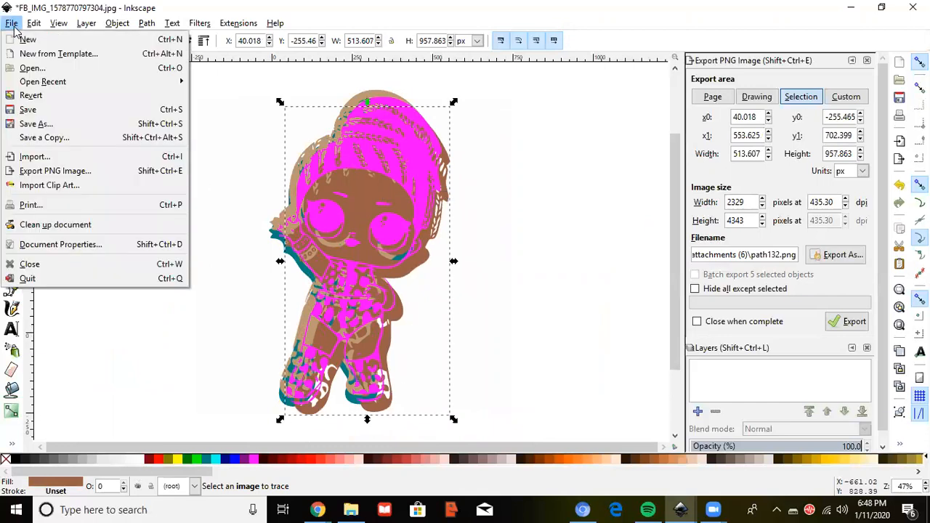
{"action": "mouse_move", "coordinate": [30, 95]}
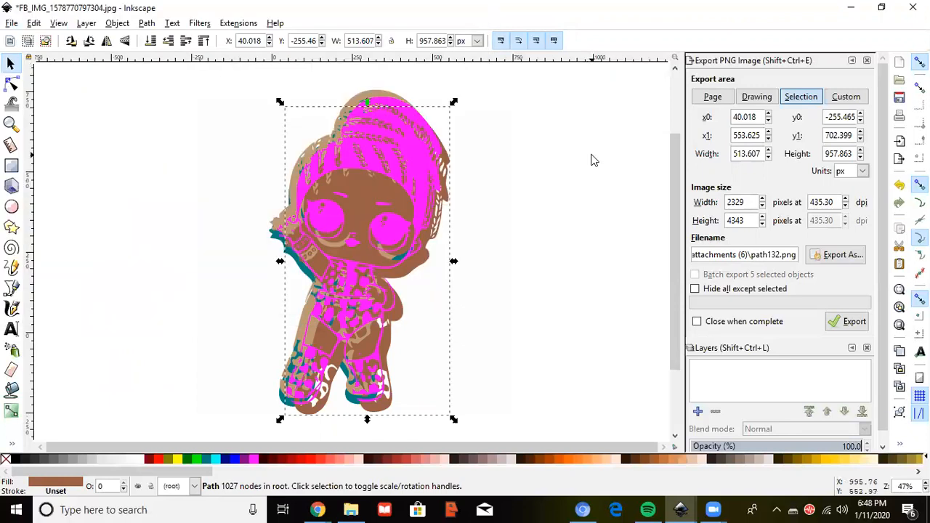
{"action": "left_click", "coordinate": [755, 96]}
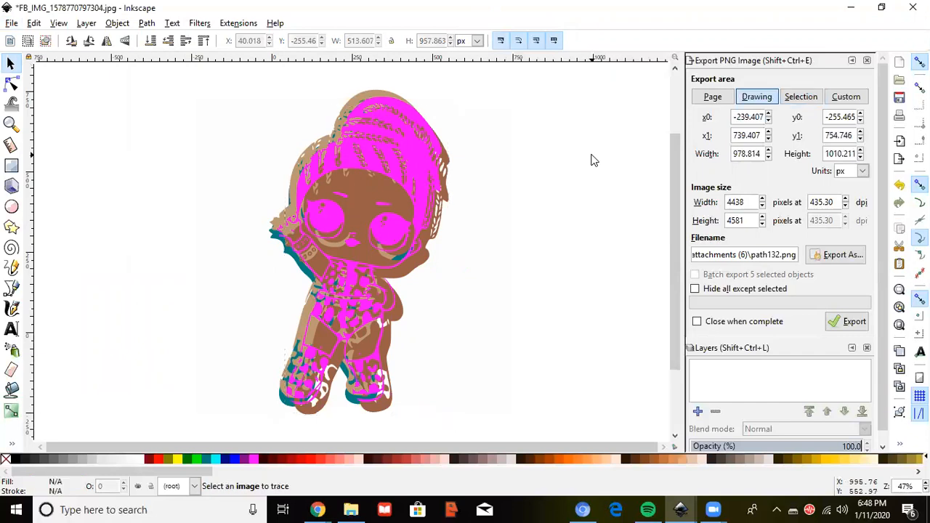